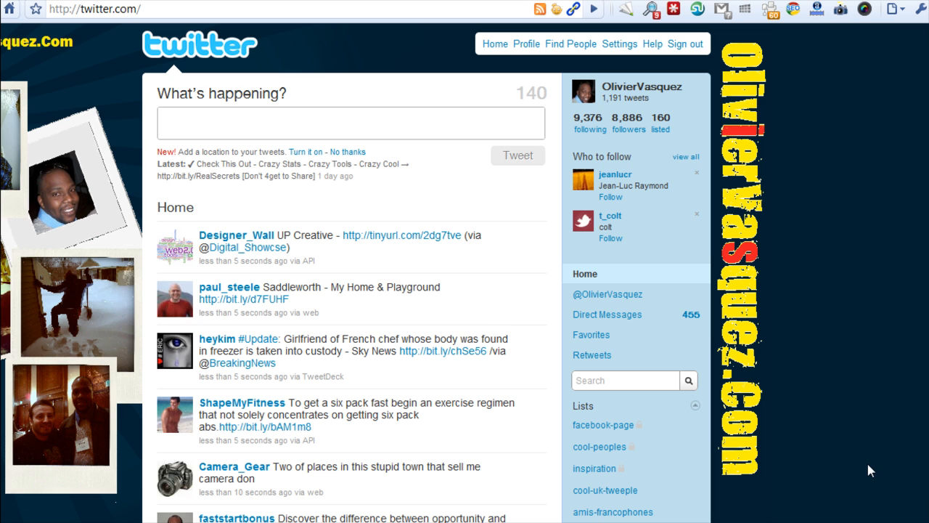
mouse_move(518, 113)
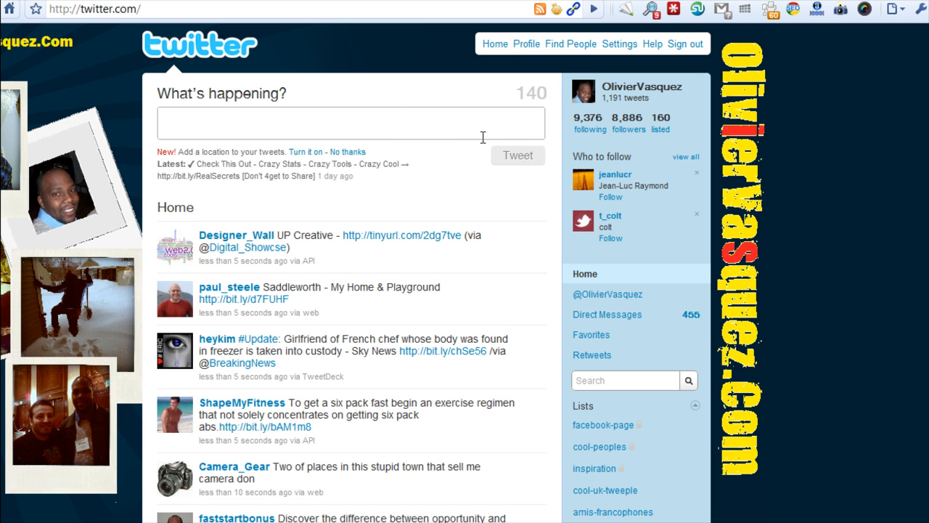
mouse_move(496, 119)
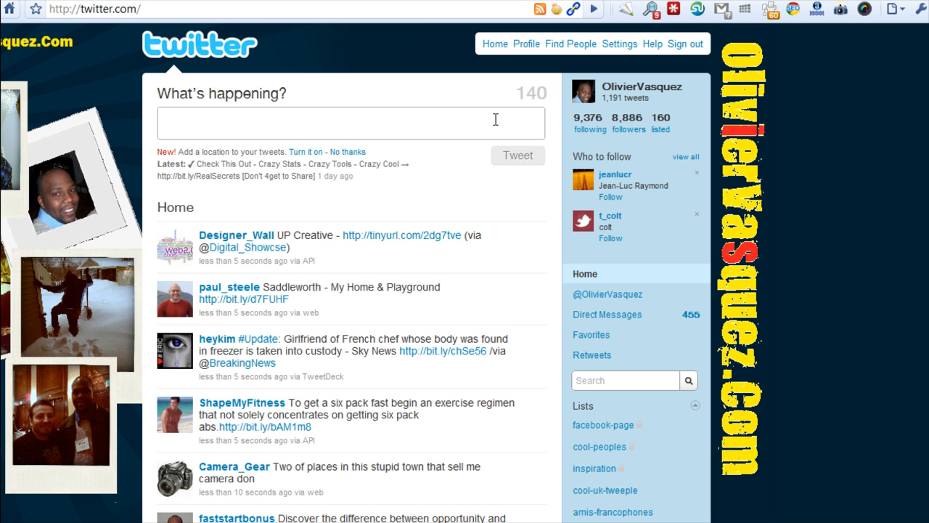
mouse_move(379, 121)
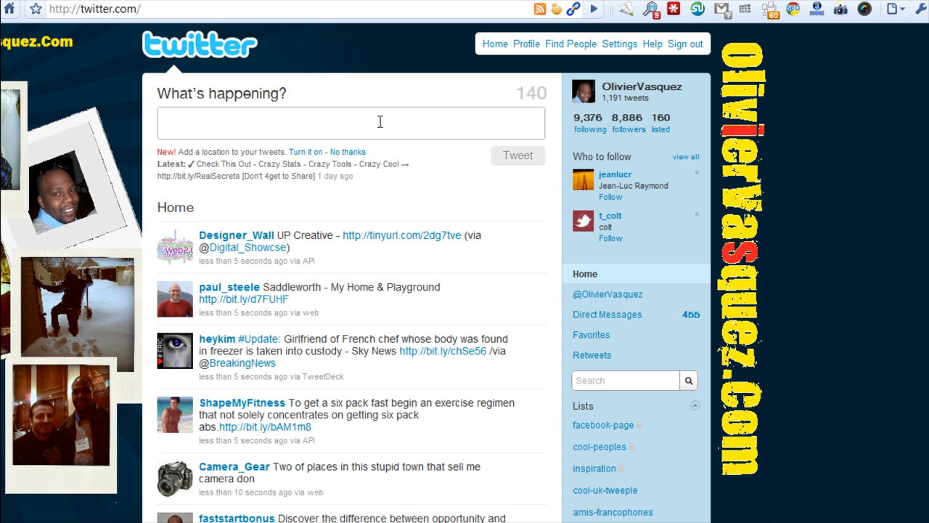
mouse_move(377, 436)
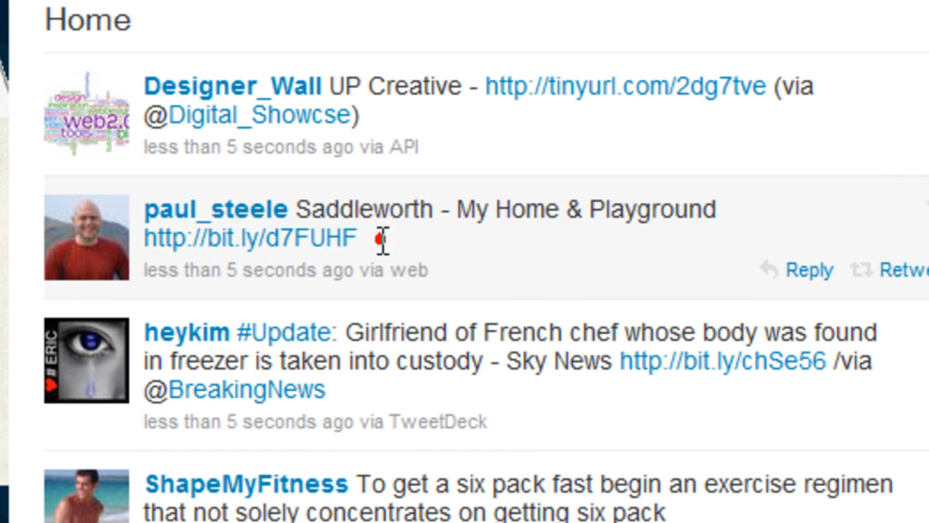
right_click(251, 237)
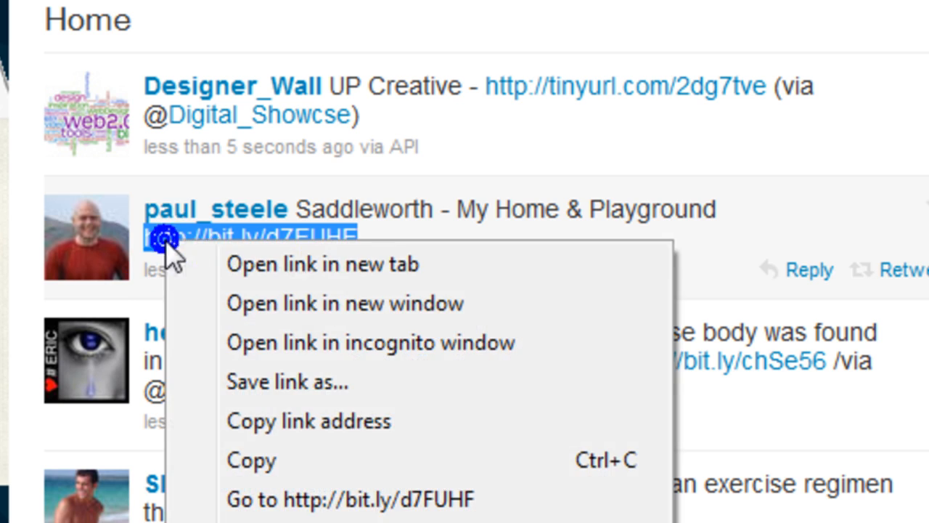
left_click(516, 250)
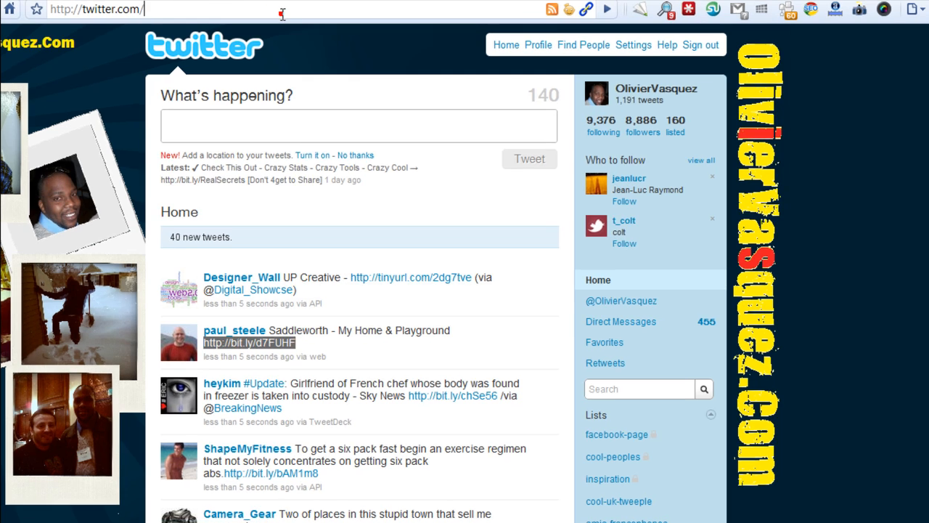
type("http://bit.ly/d7FUHF")
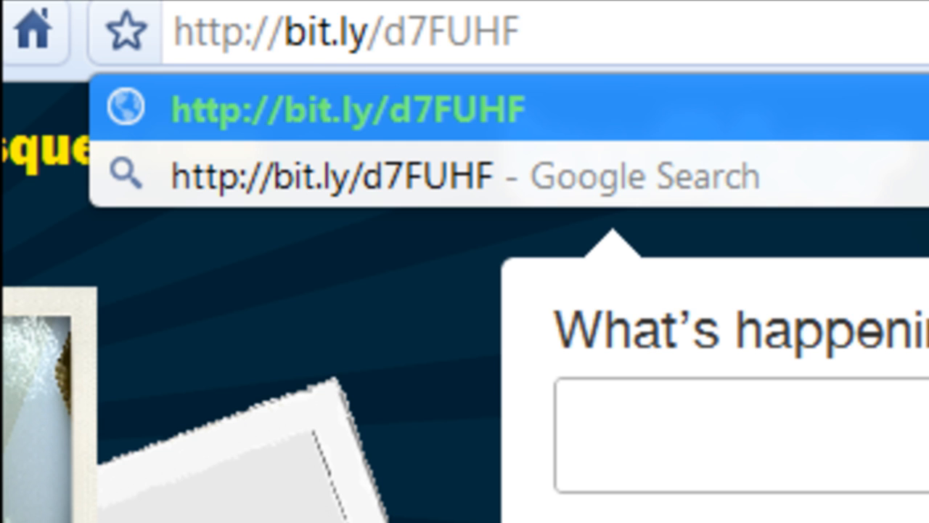
type("+")
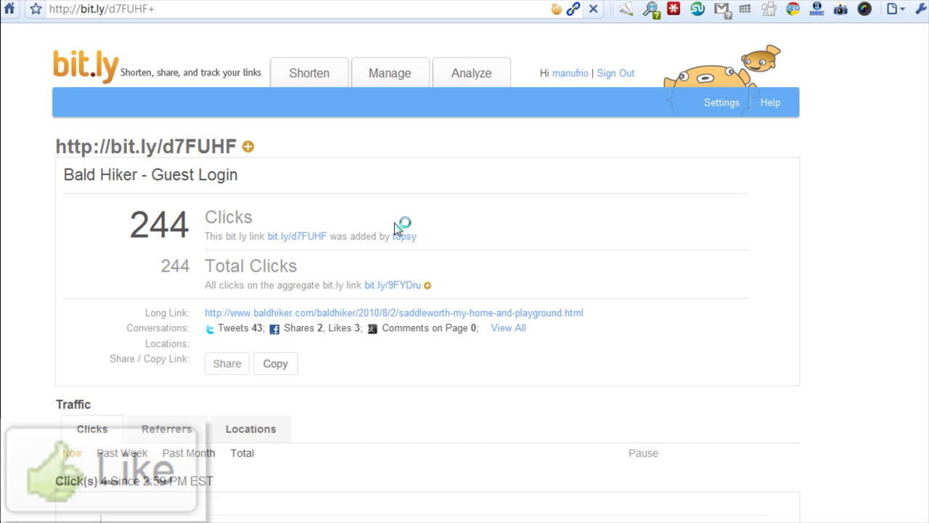
Step: Switch the Clicks chart to Total, showing daily clicks since Aug 03, 2010 and the Conversations list
scroll("down", 3)
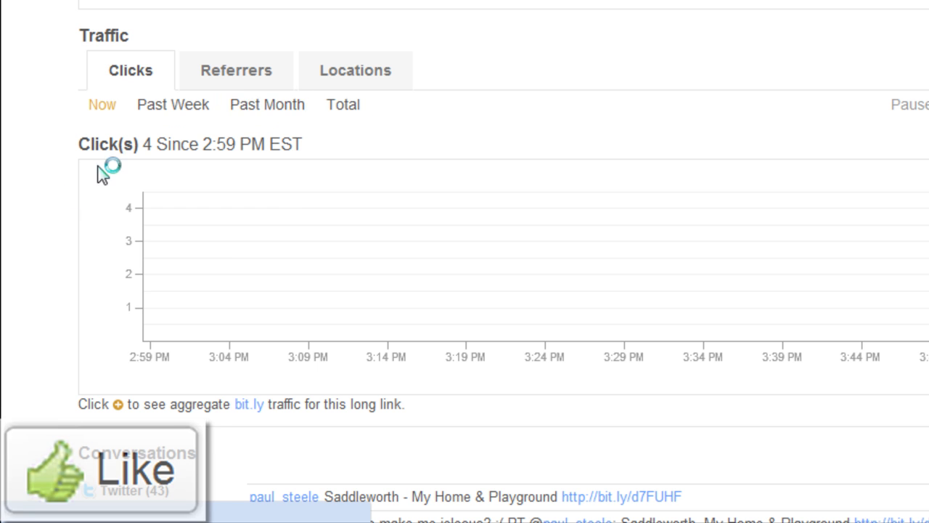
left_click(342, 104)
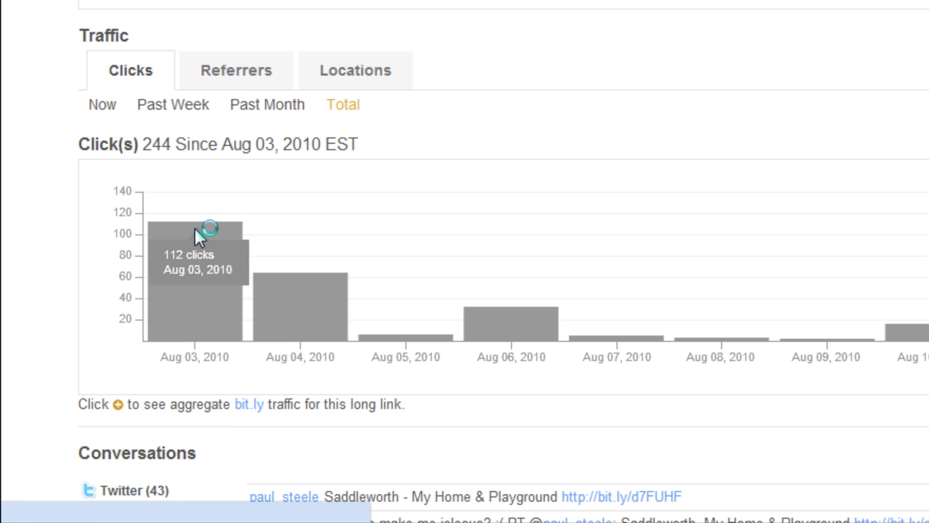
mouse_move(201, 383)
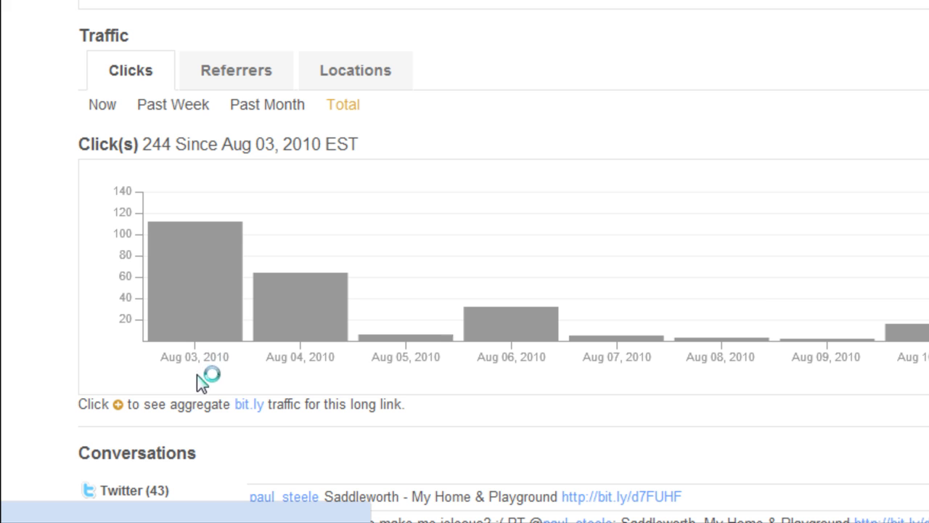
mouse_move(194, 272)
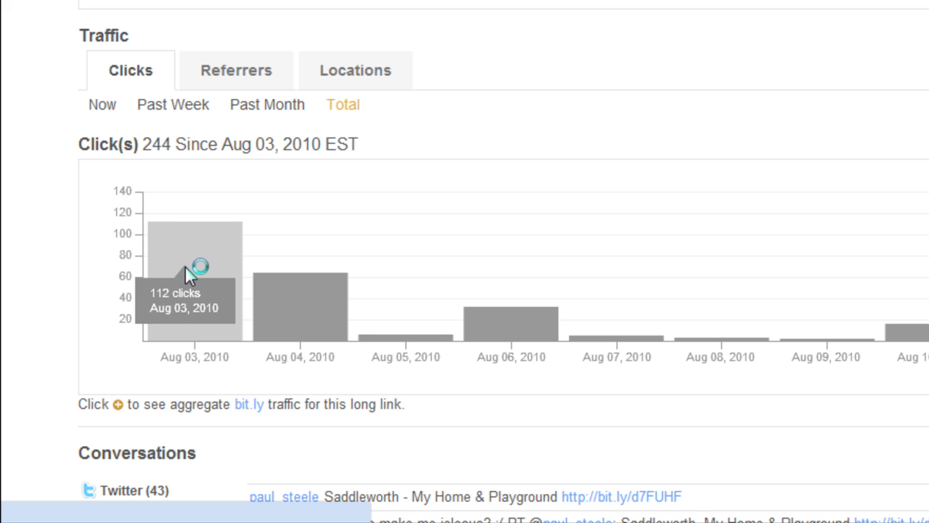
mouse_move(399, 336)
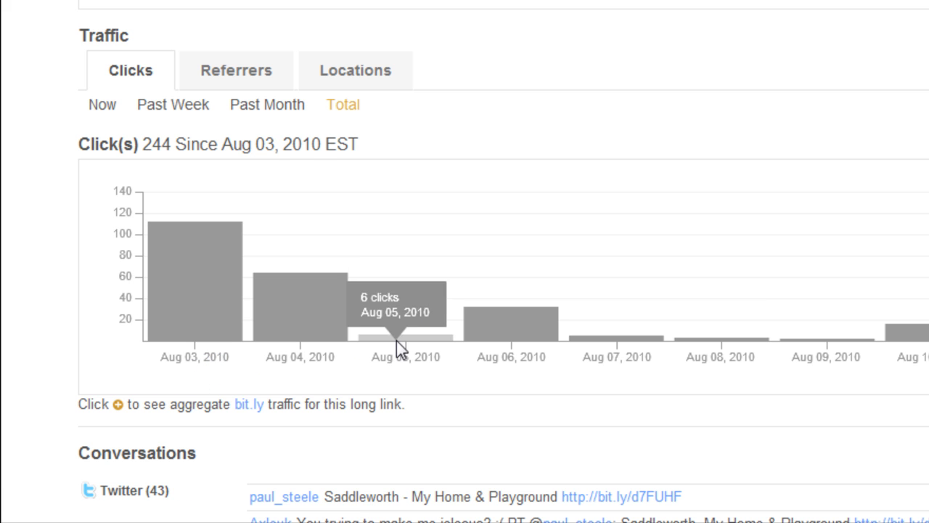
left_click(267, 103)
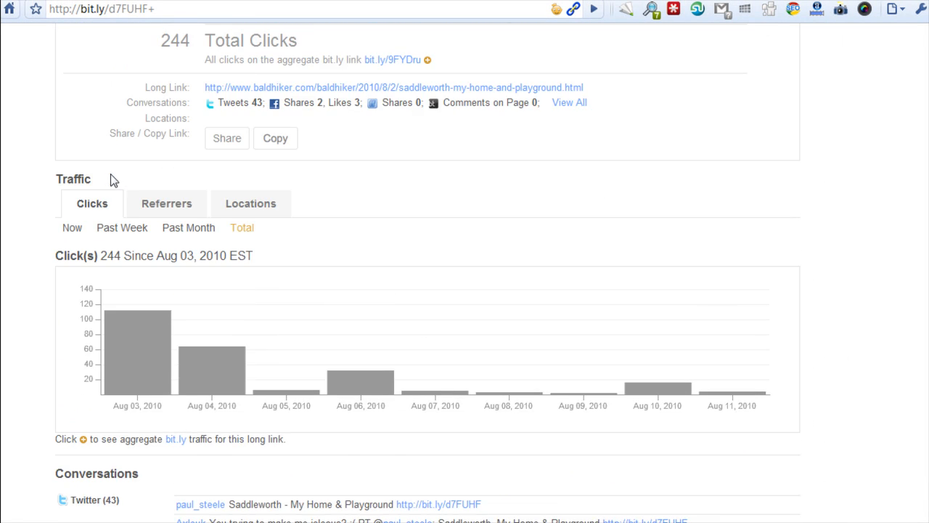
scroll("down", 3)
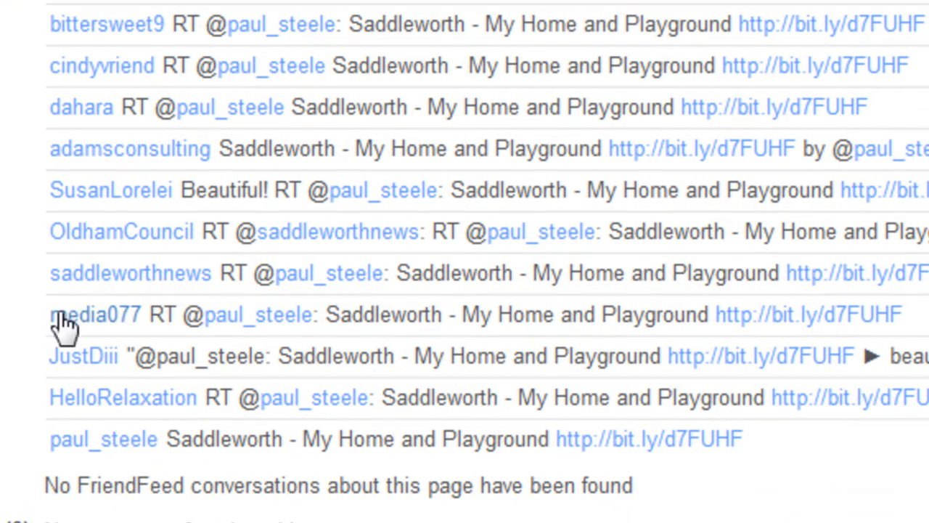
mouse_move(869, 271)
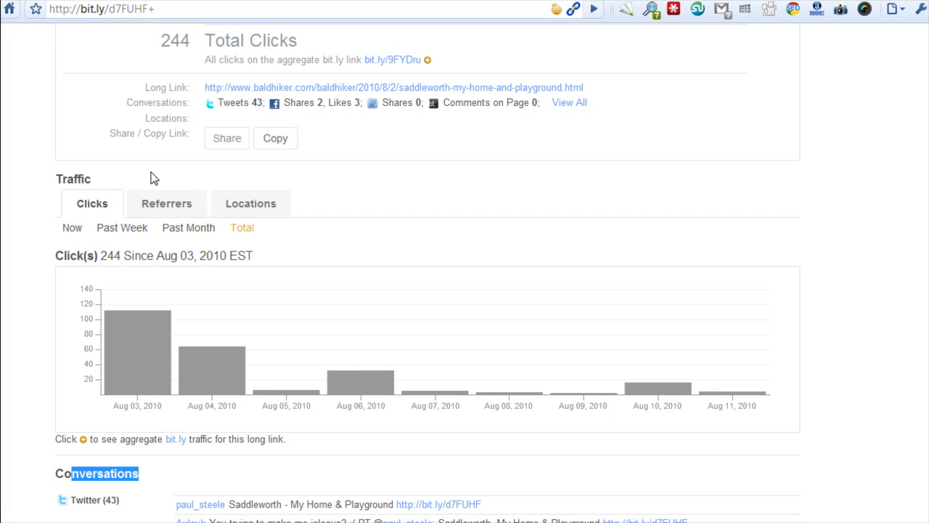
Step: Show the Top Referrers table: direct/email 12, twitter.com 5, registered applications 3
left_click(166, 203)
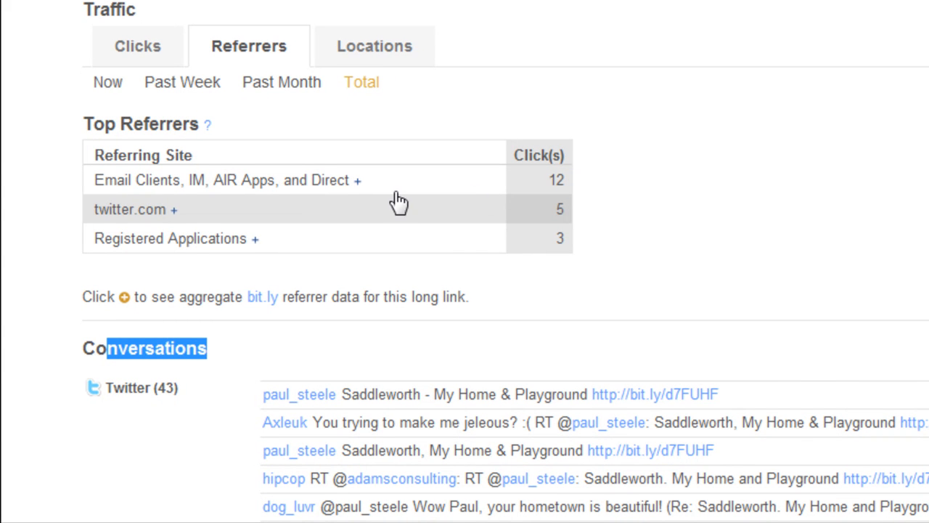
mouse_move(114, 239)
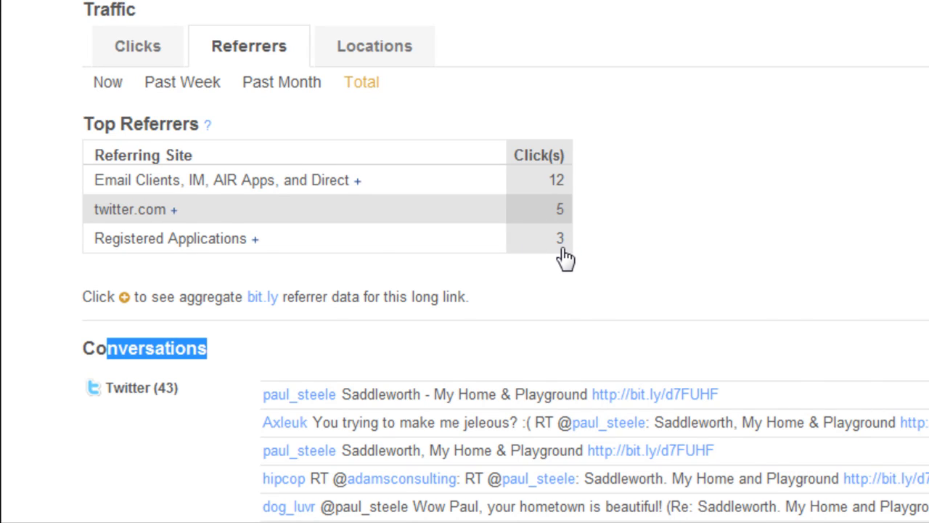
scroll("down", 3)
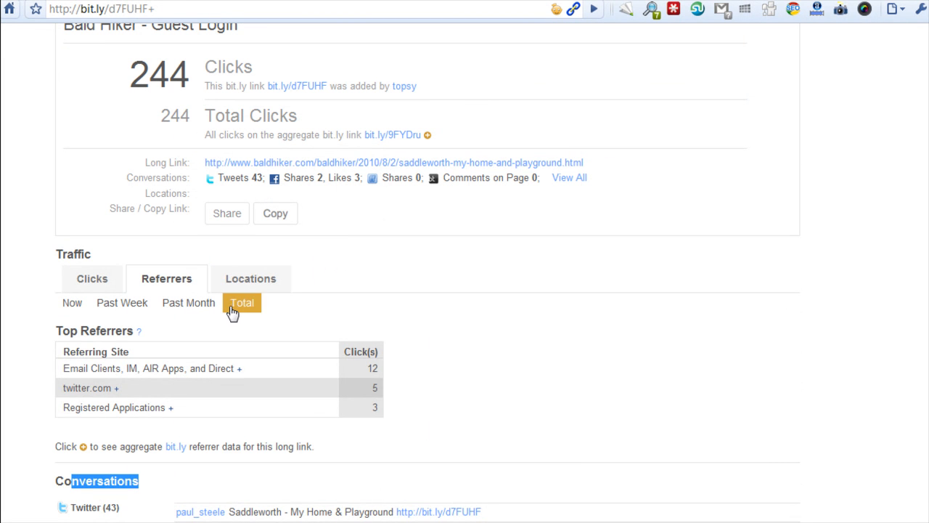
Step: Show the Locations chart of clicks by country, led by United Kingdom 8 and United States 5
left_click(251, 278)
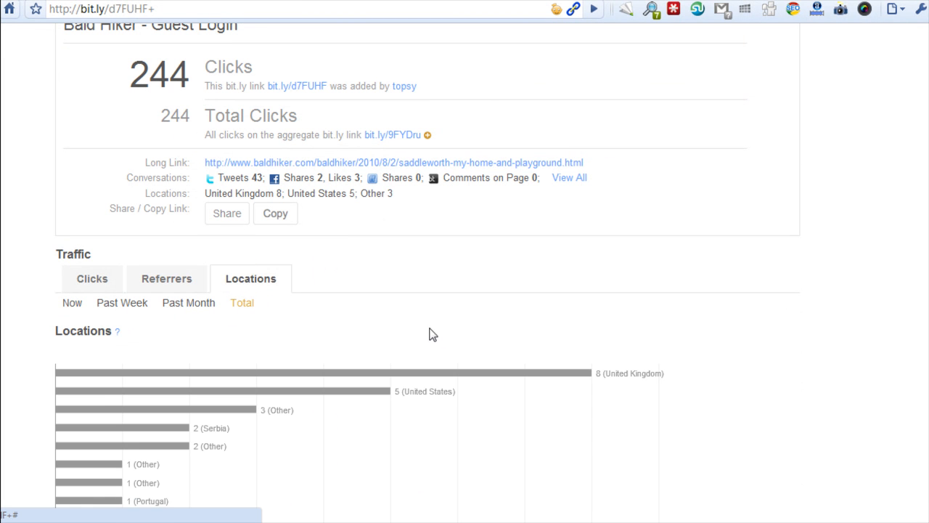
scroll("down", 3)
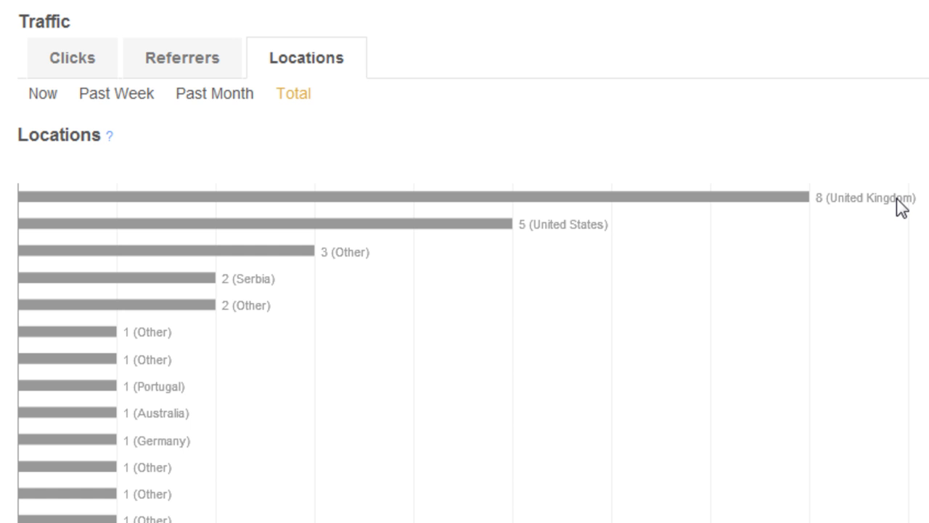
mouse_move(543, 226)
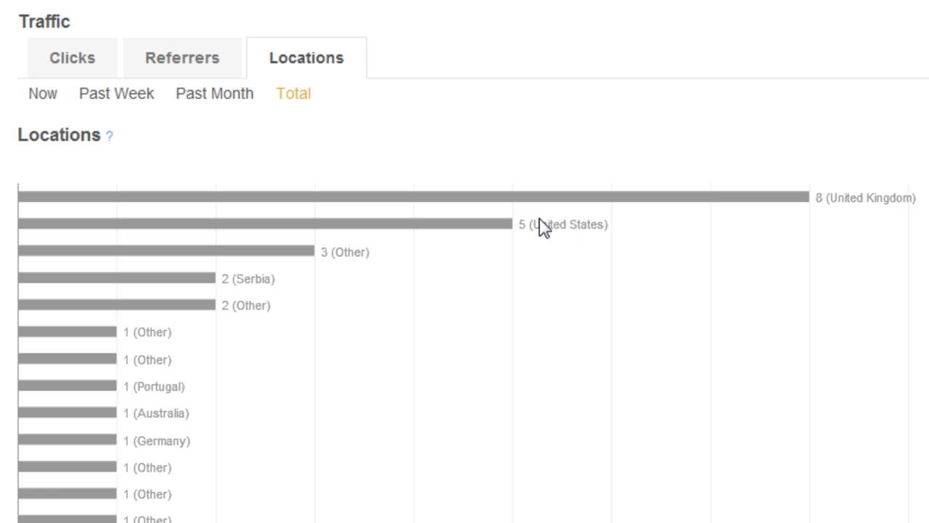
scroll("down", 3)
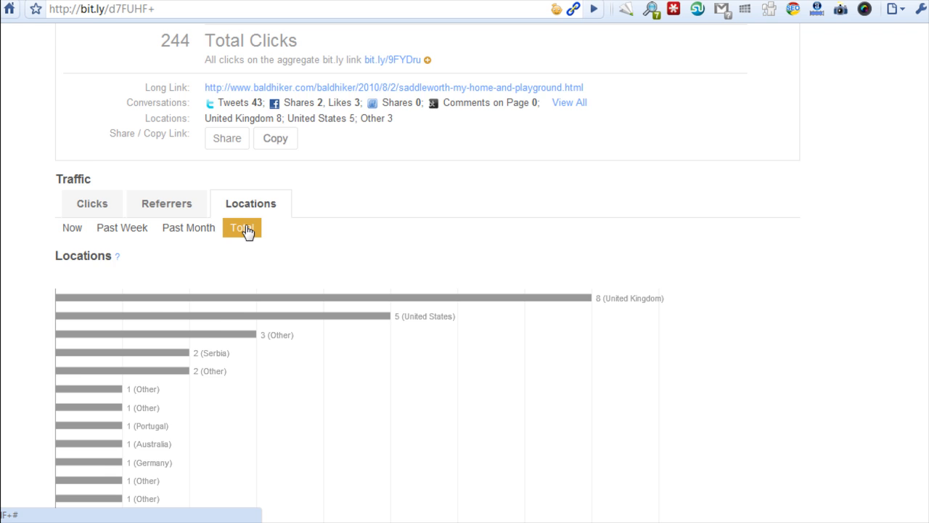
scroll("up", 3)
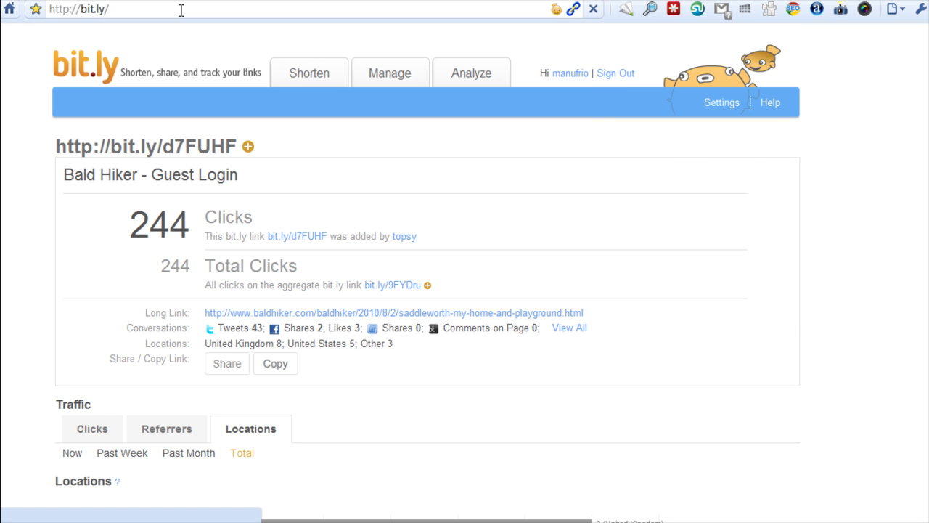
left_click(308, 73)
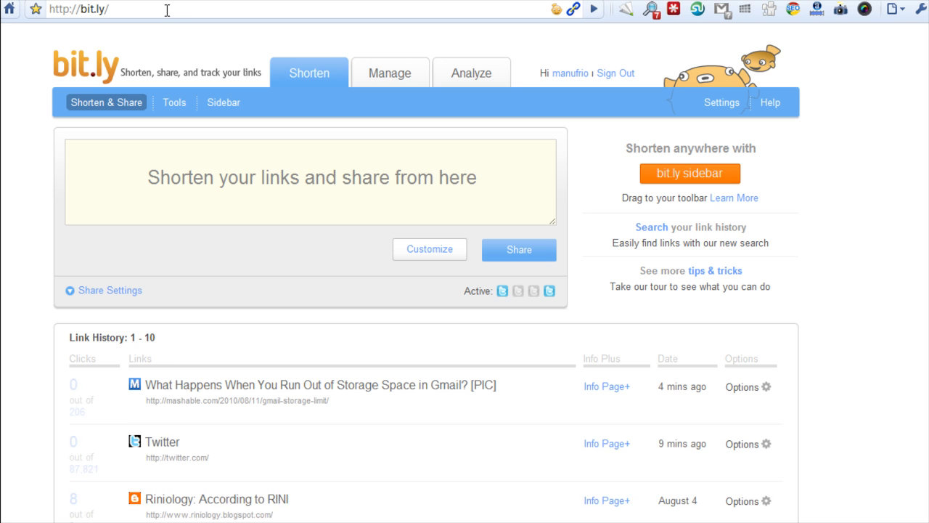
left_click(311, 181)
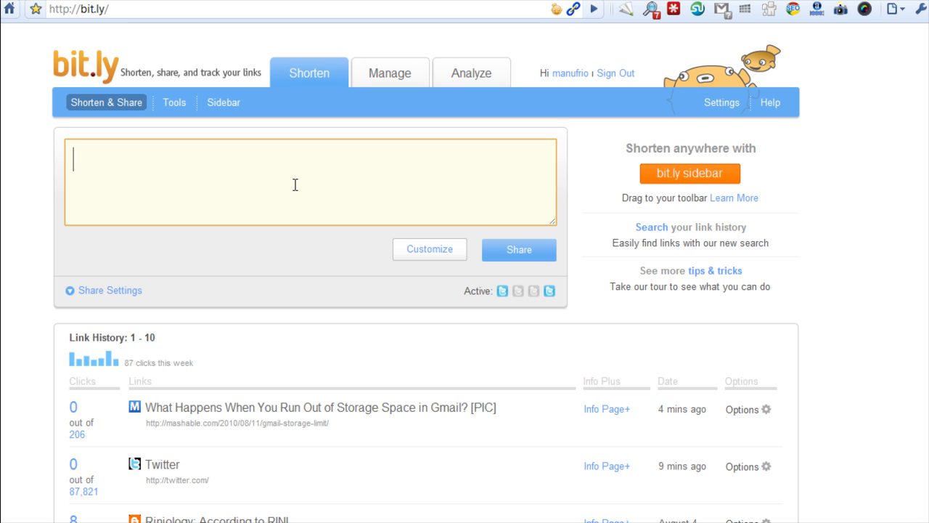
type("htp")
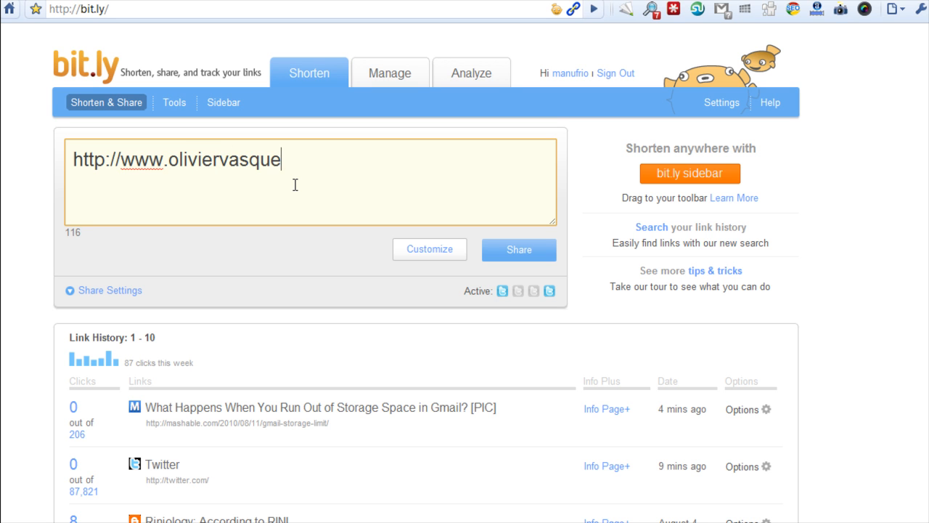
type("z.com")
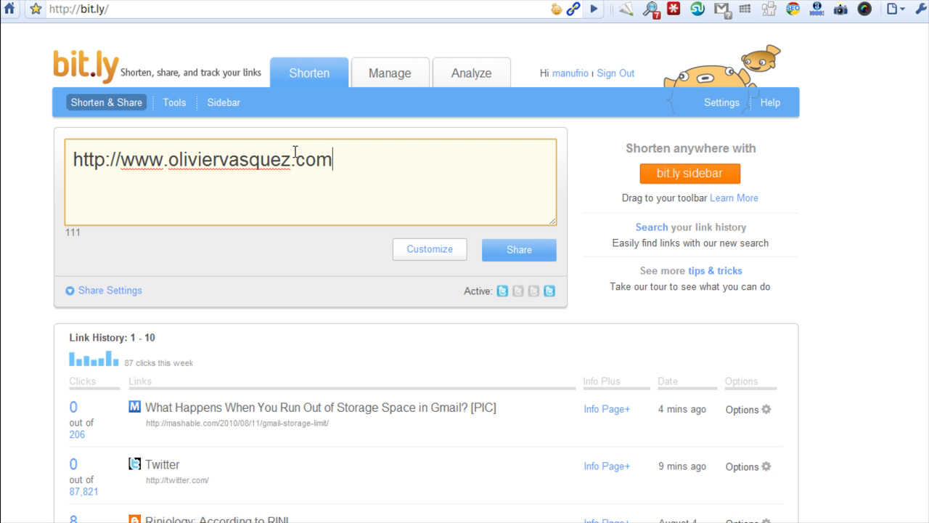
left_click(518, 249)
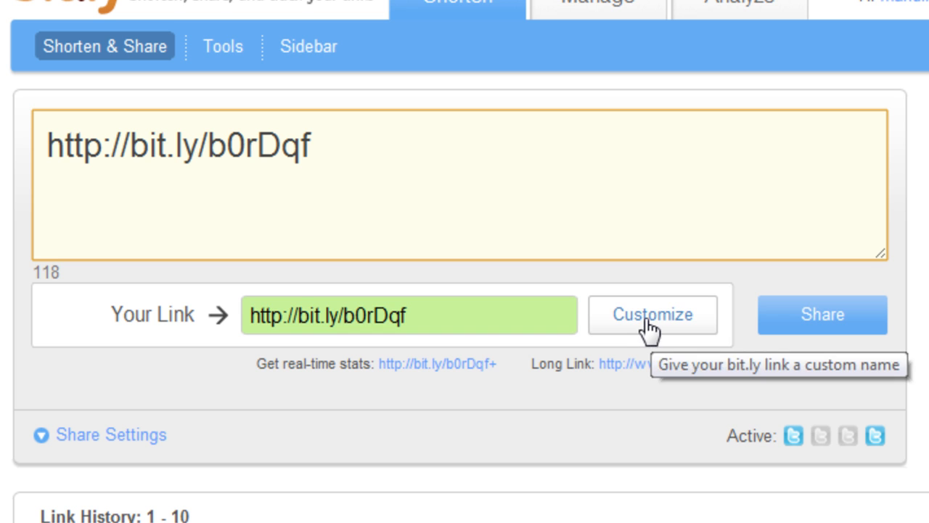
left_click(651, 314)
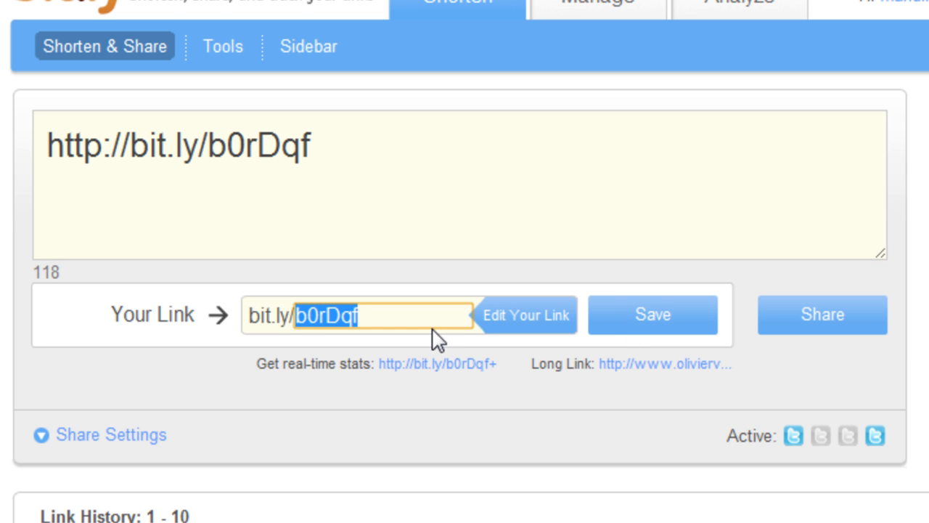
type("oli")
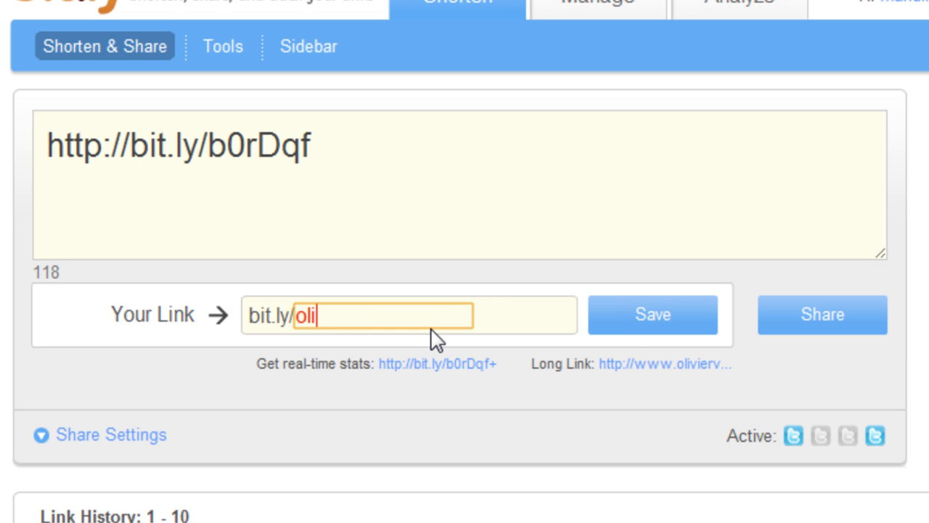
type("nlog")
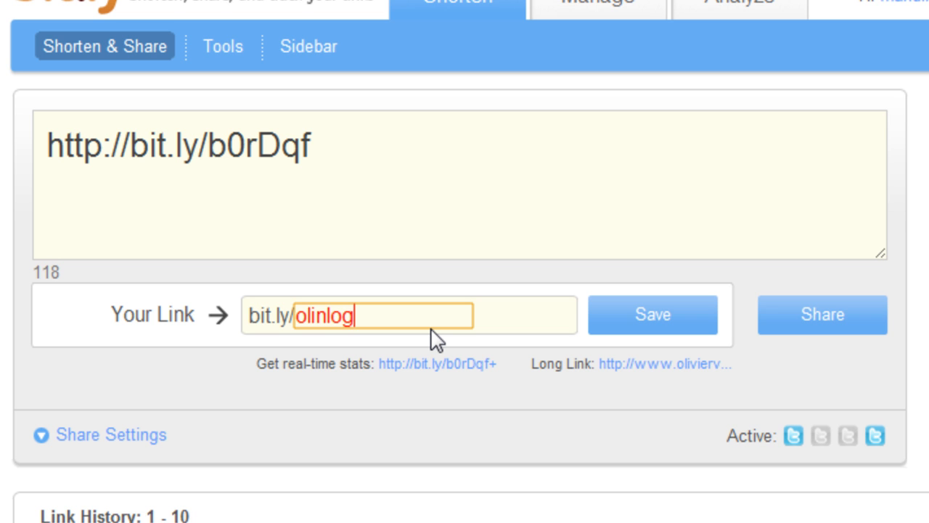
key("BackSpace")
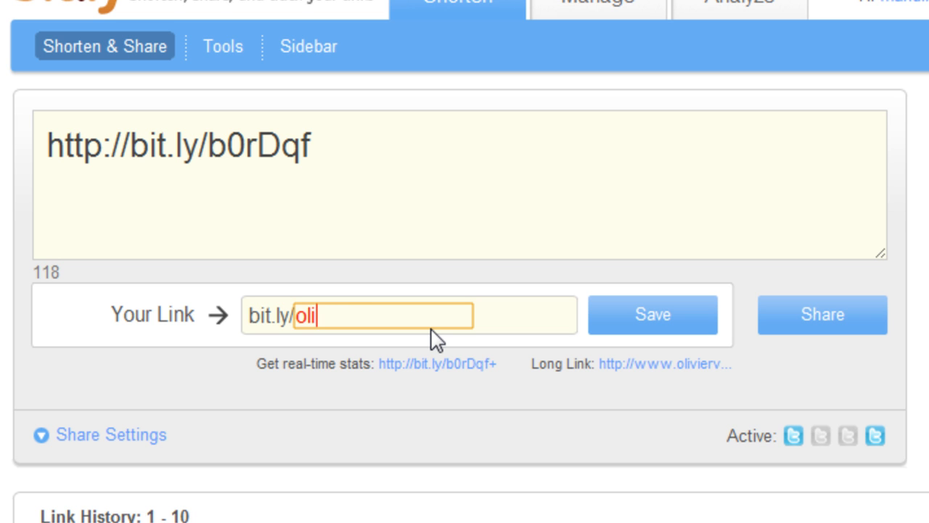
type("blog2")
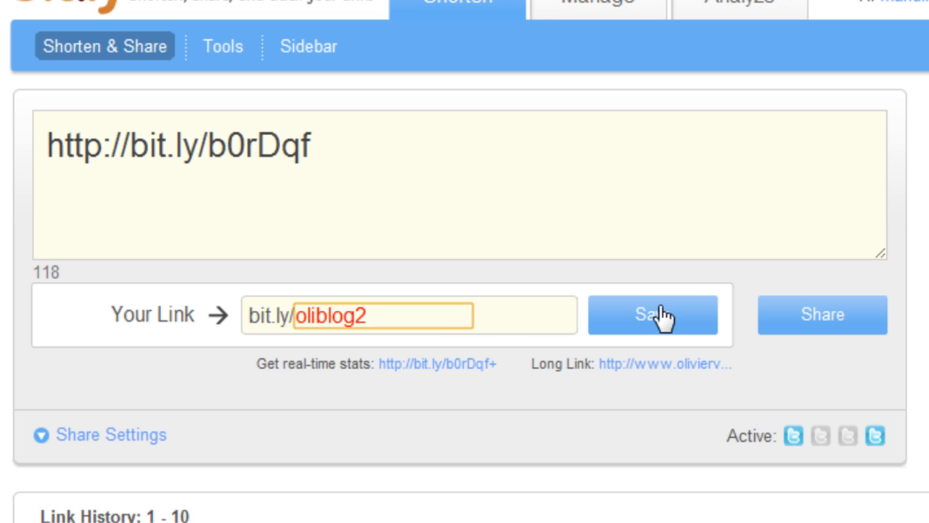
left_click(651, 314)
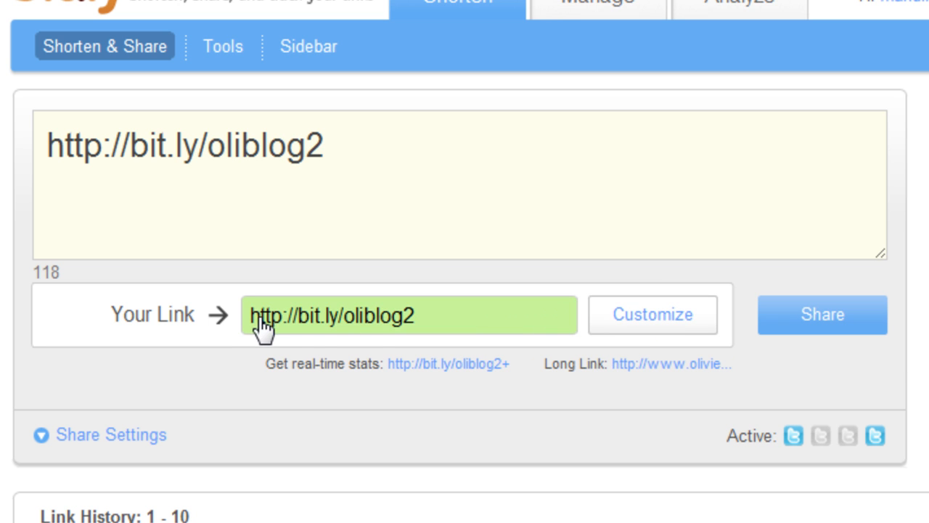
mouse_move(363, 333)
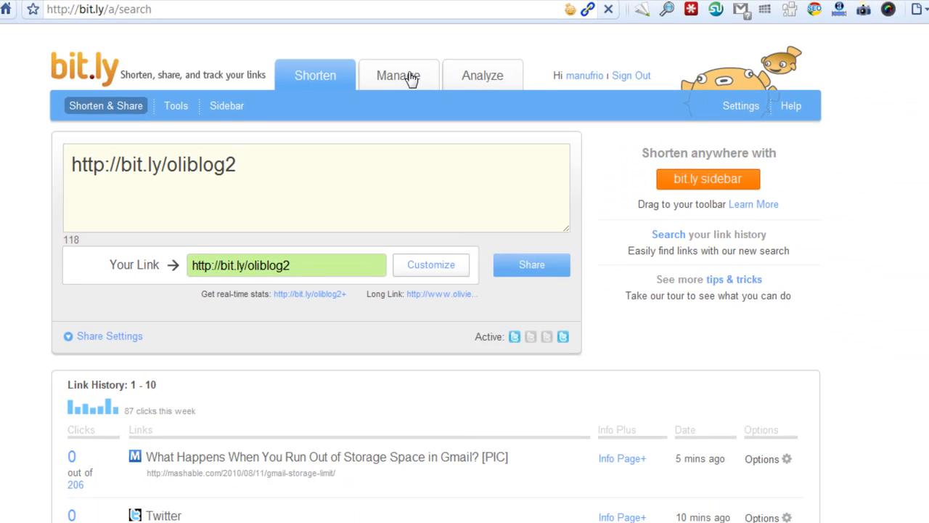
Step: From the Manage page's Link History, open the Mashable Gmail storage article
left_click(398, 75)
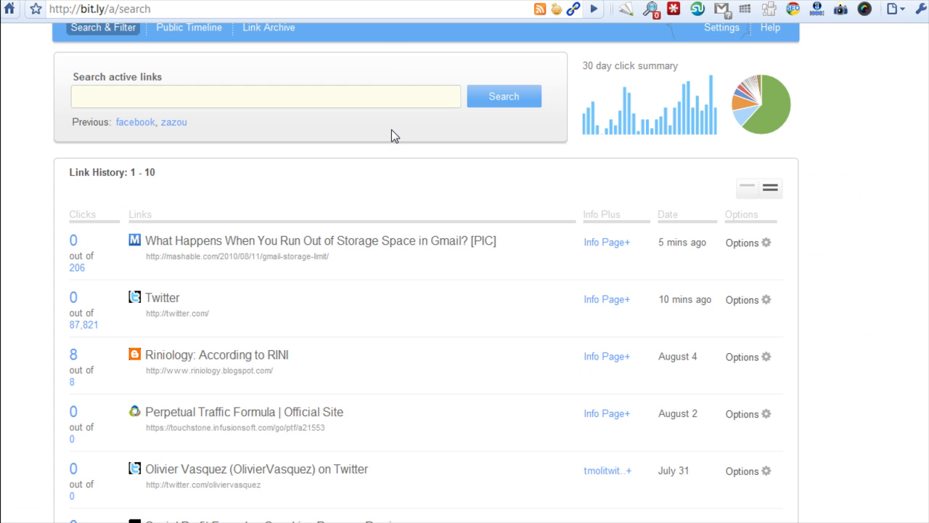
scroll("down", 3)
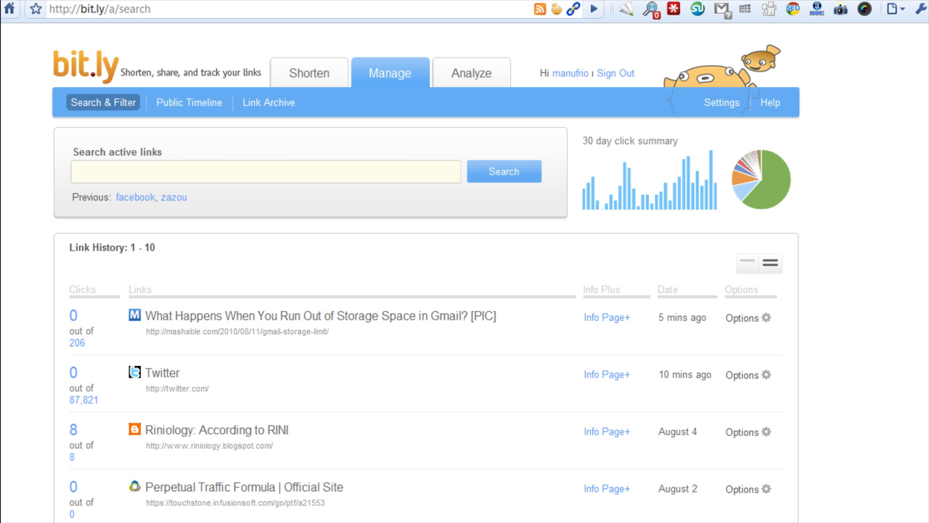
left_click(321, 316)
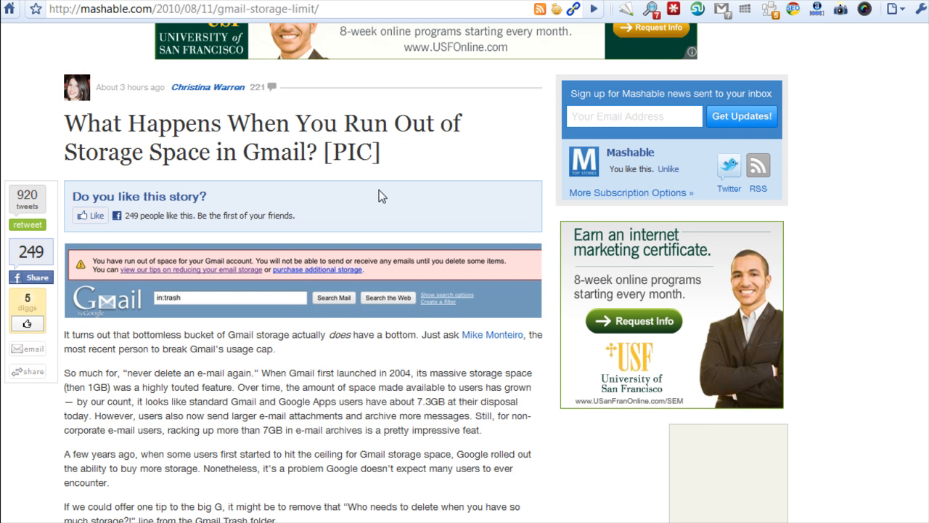
left_click_drag(65, 123, 380, 151)
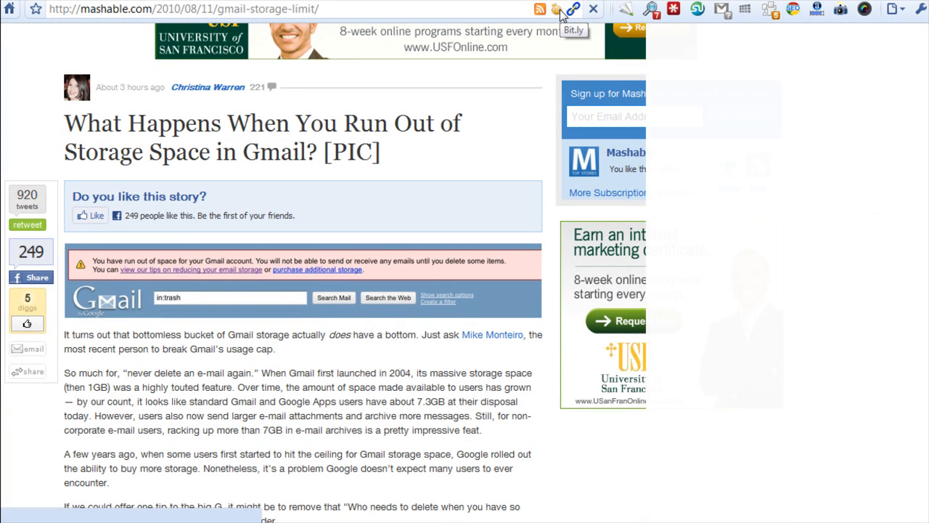
left_click(573, 9)
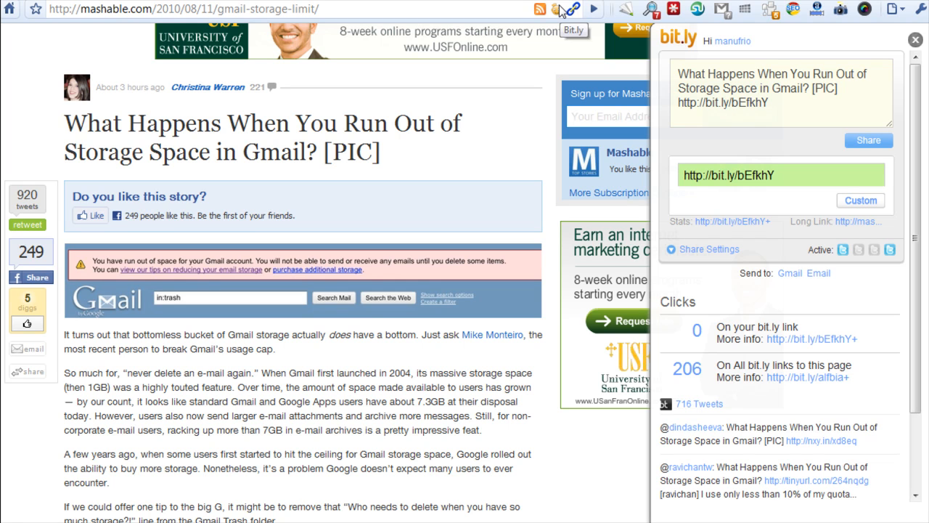
mouse_move(766, 189)
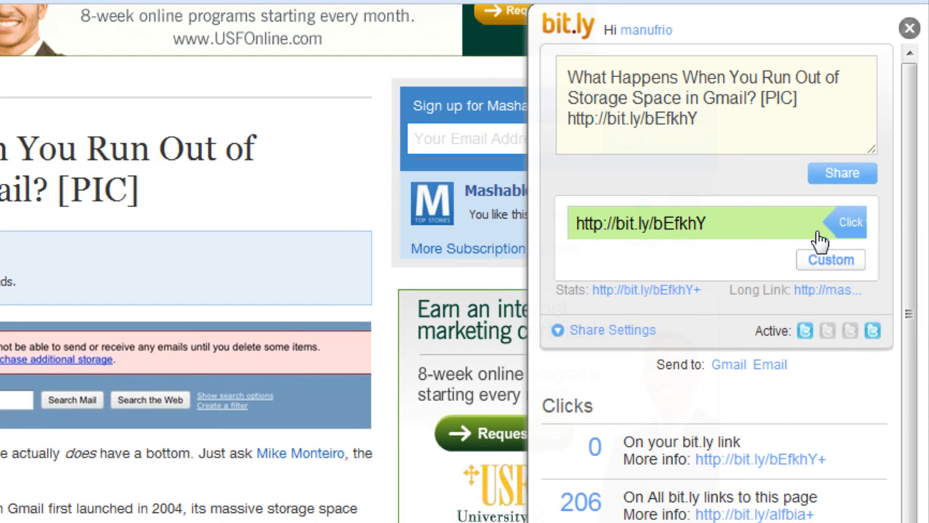
mouse_move(675, 230)
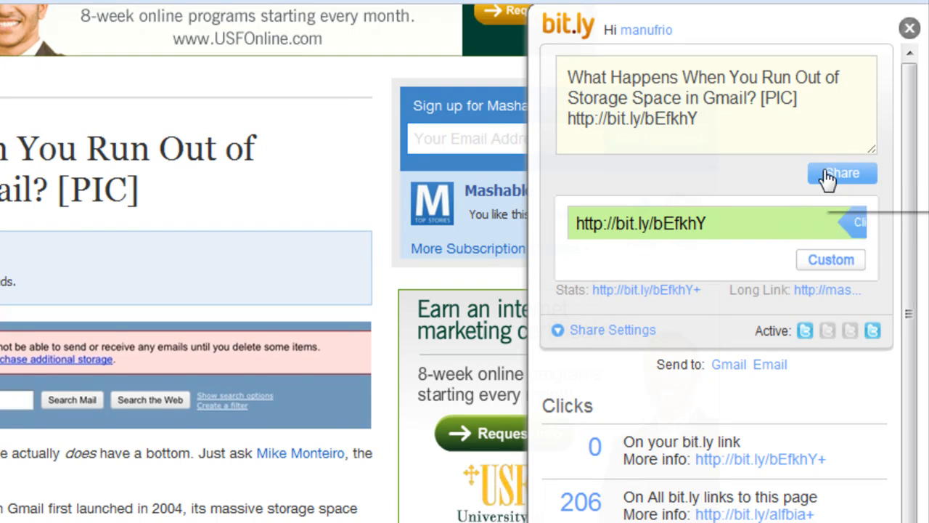
mouse_move(842, 174)
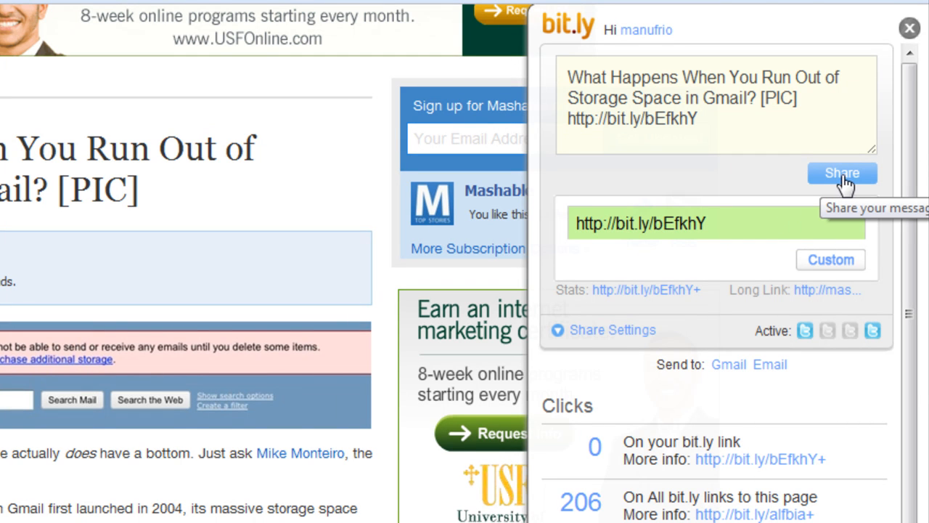
mouse_move(842, 181)
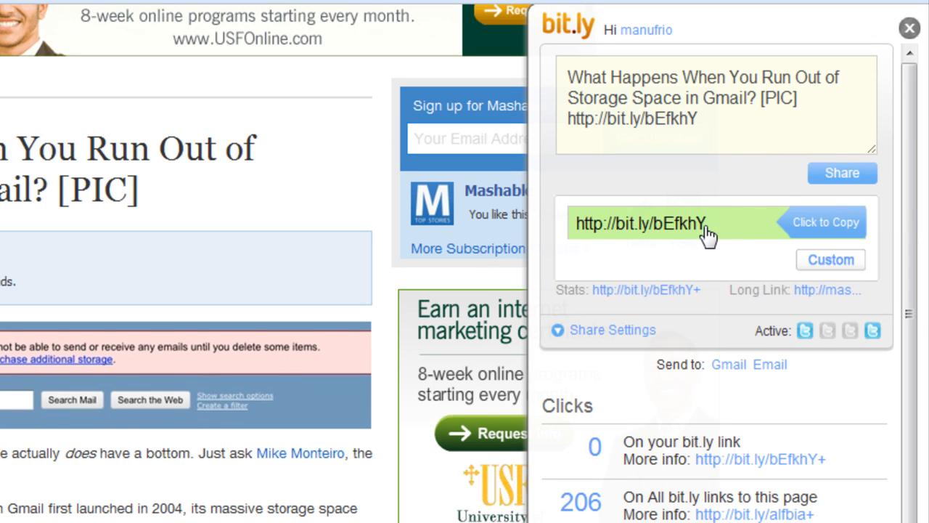
mouse_move(737, 238)
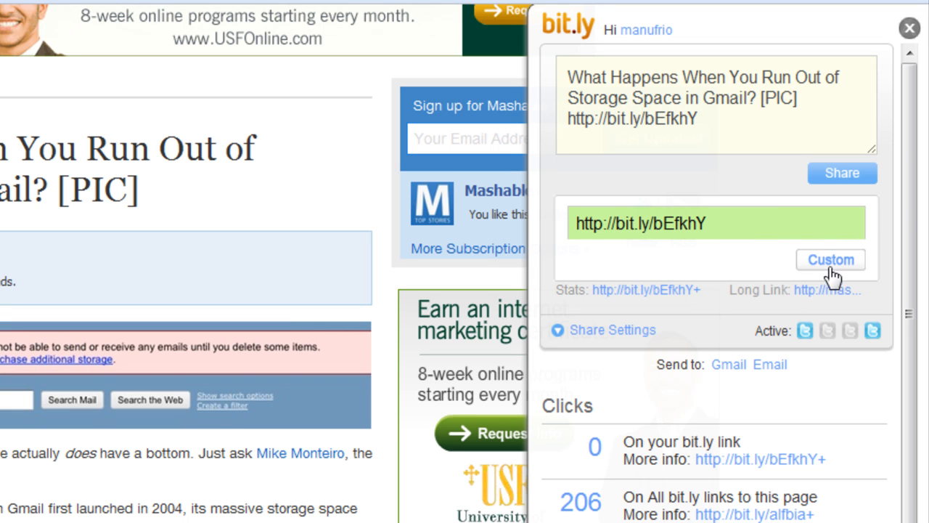
mouse_move(627, 471)
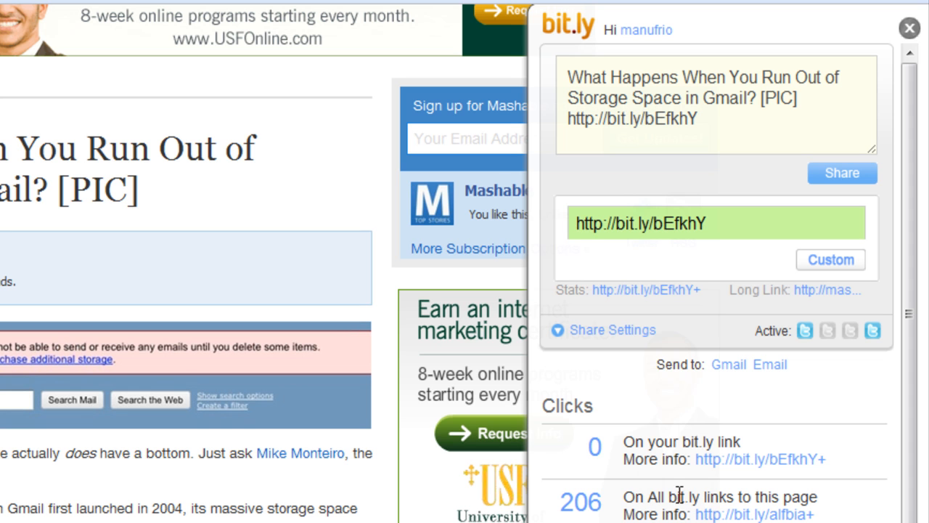
mouse_move(667, 423)
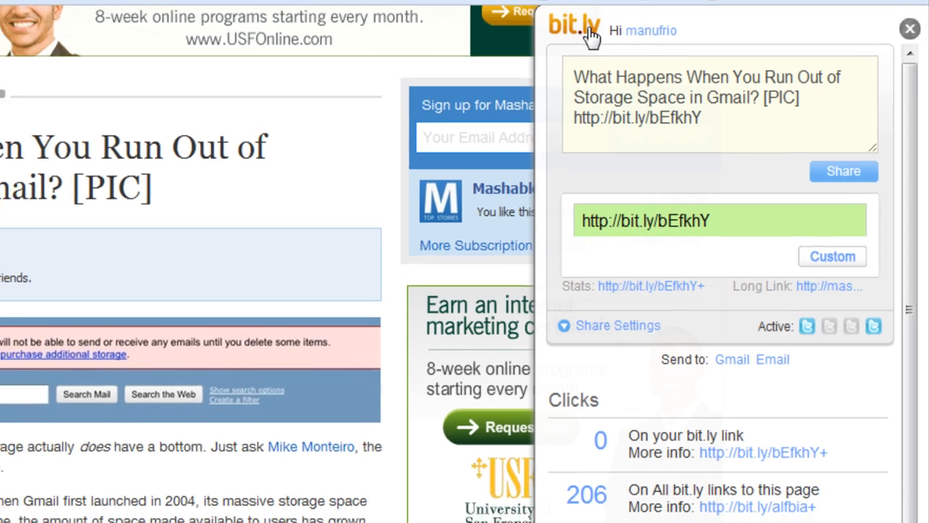
Step: Return from the sidebar to the bit.ly home page via its logo
left_click(574, 25)
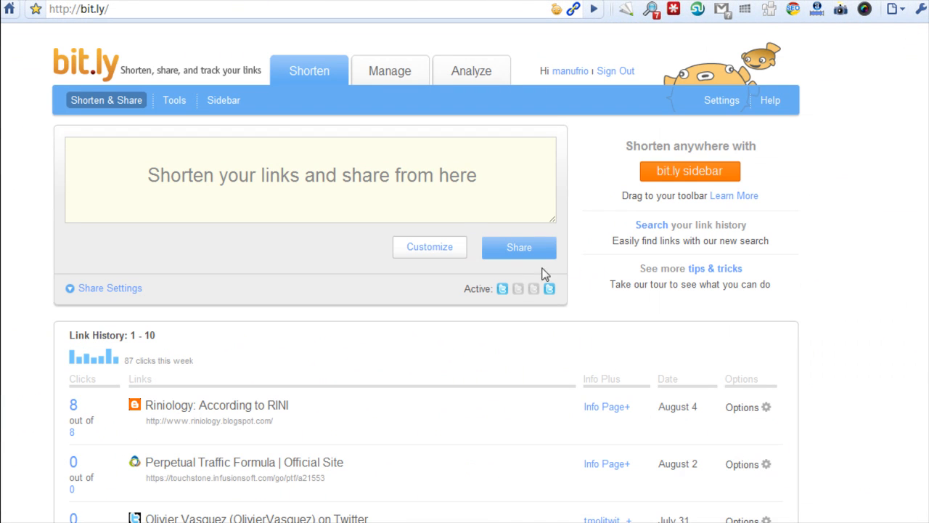
mouse_move(167, 65)
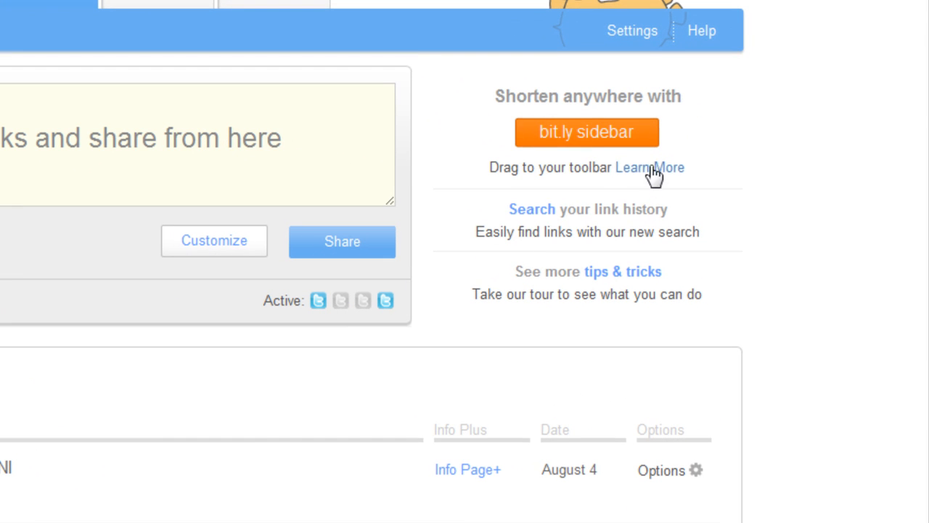
mouse_move(586, 132)
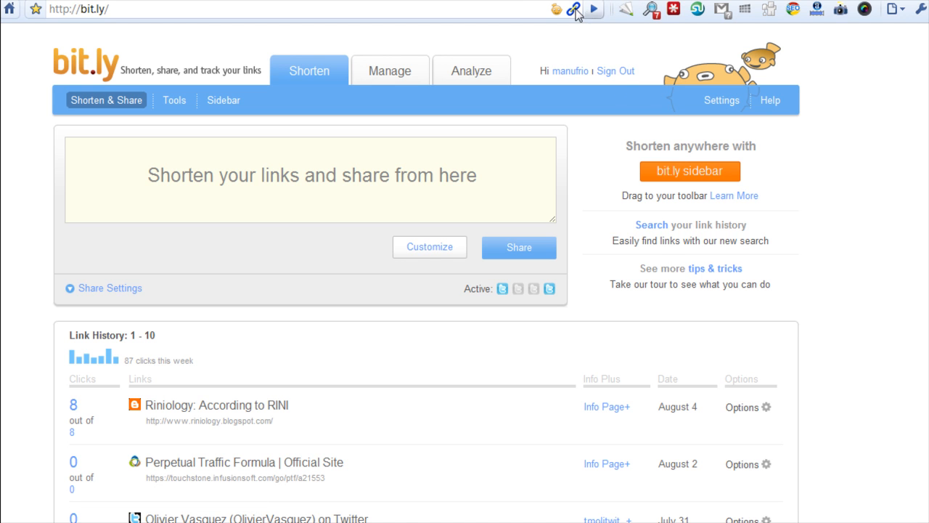
mouse_move(613, 45)
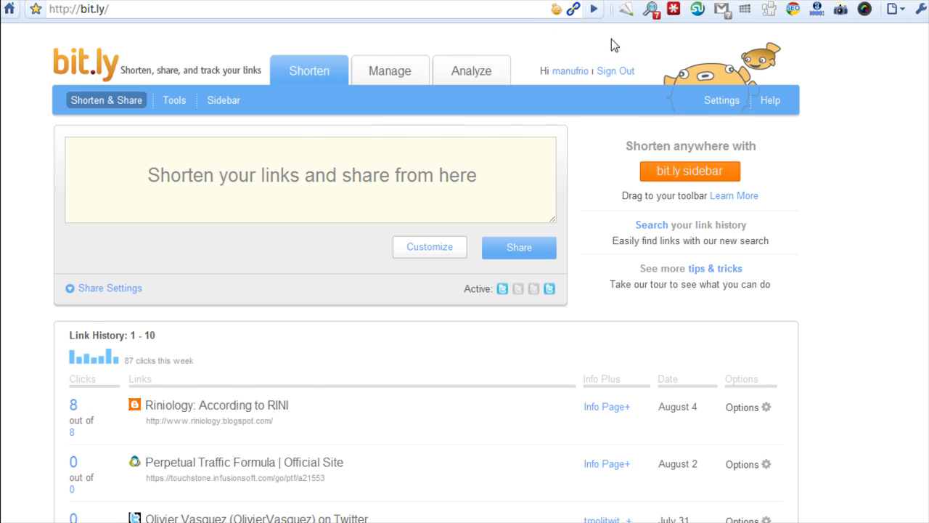